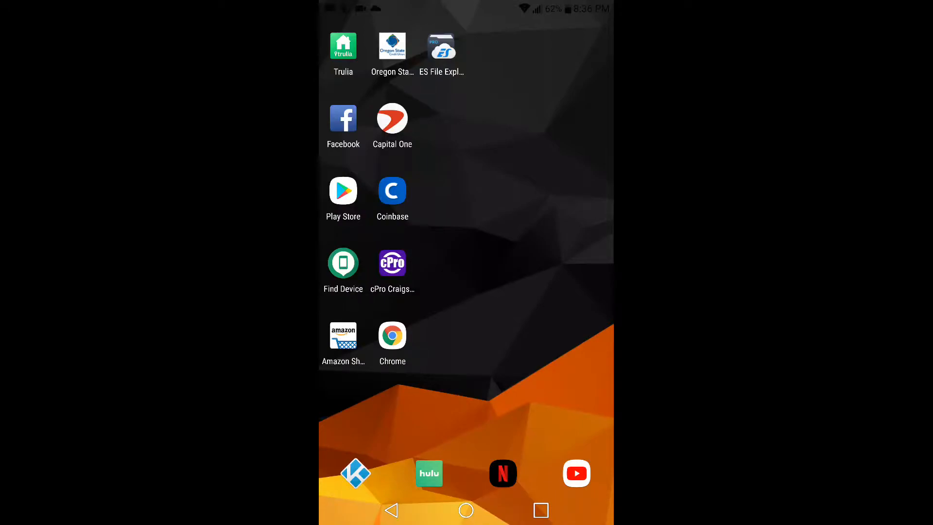
# Search Google Play for 'local' and bring up the LocalCast for Chromecast store page
pyautogui.click(343, 192)
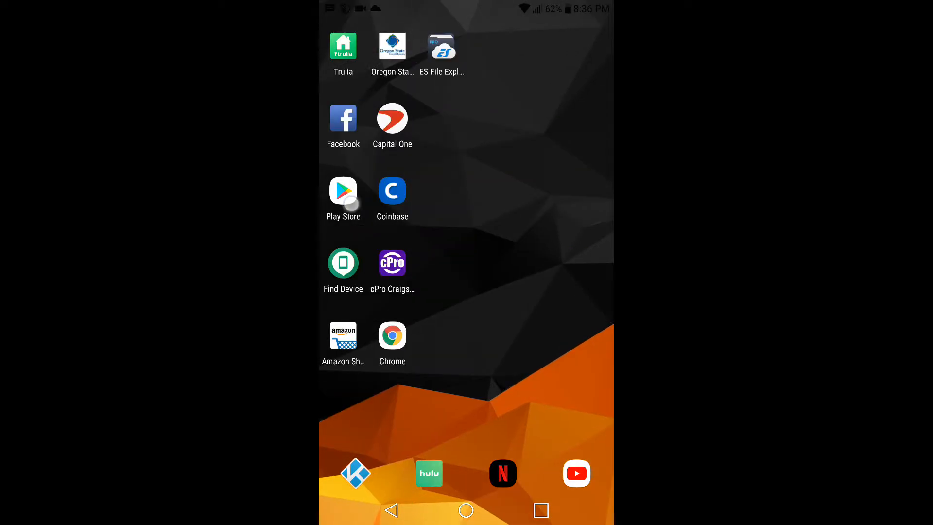
pyautogui.click(343, 191)
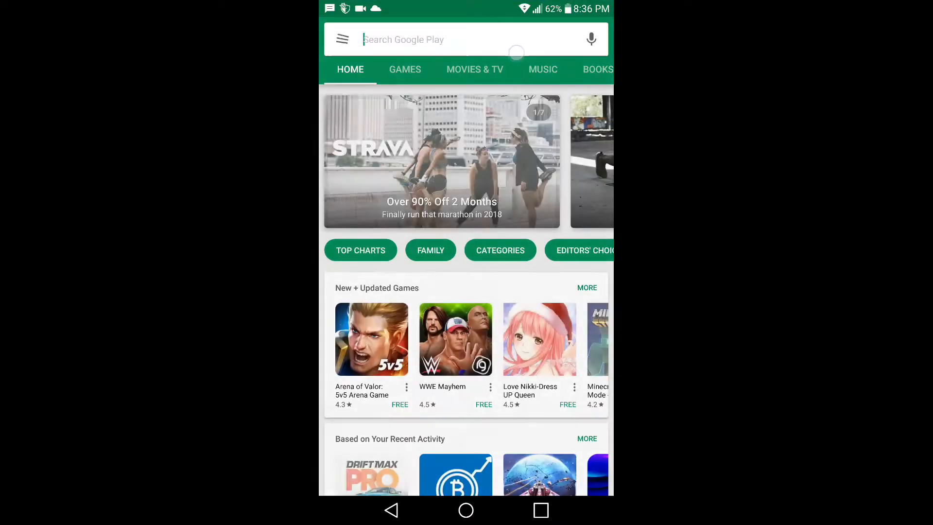
pyautogui.write('loc')
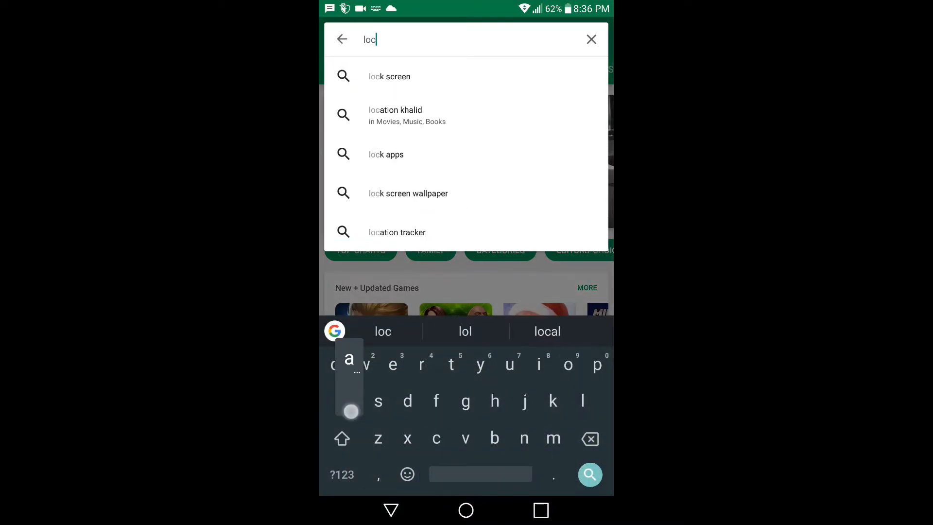
pyautogui.write('al')
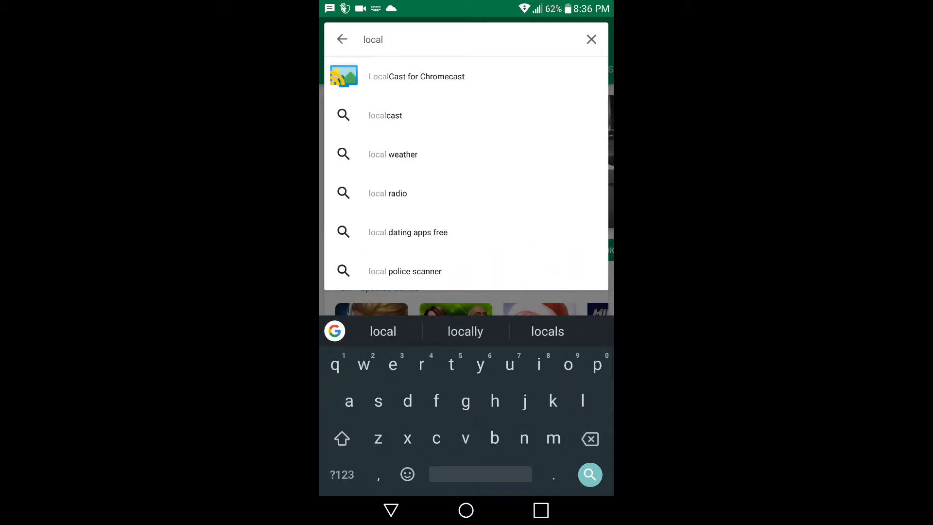
pyautogui.click(416, 75)
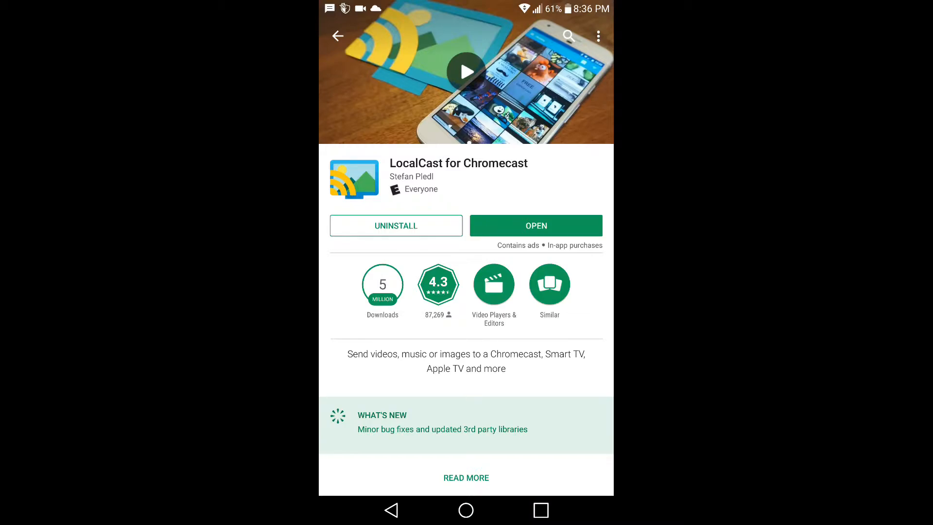
# Launch LocalCast and use its Kodi settings to install playercorefactory.xml, then return to Folders
pyautogui.click(536, 226)
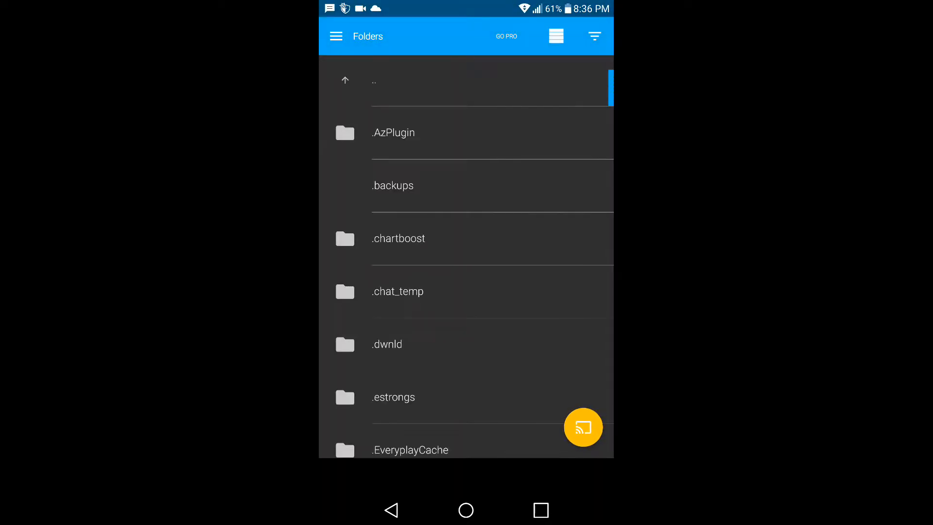
pyautogui.click(336, 36)
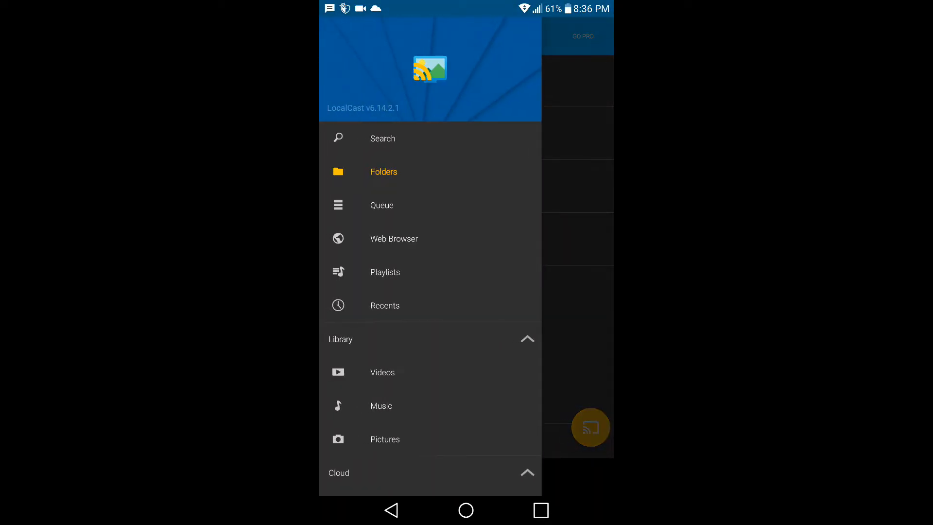
pyautogui.click(383, 172)
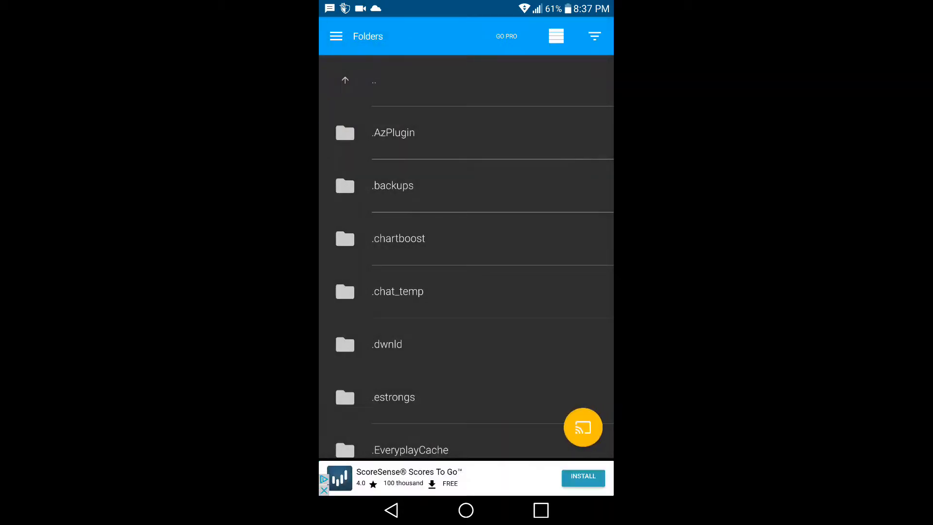
pyautogui.click(336, 36)
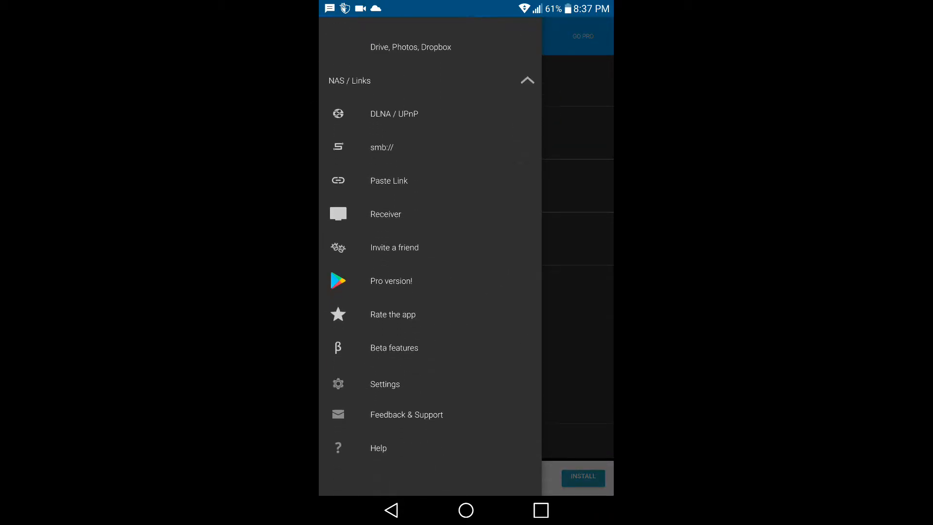
pyautogui.click(385, 384)
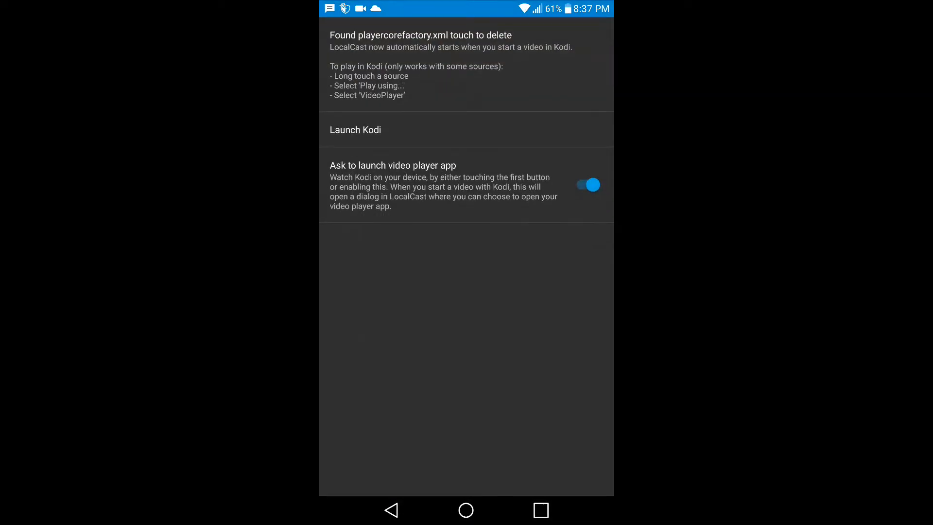
pyautogui.click(420, 35)
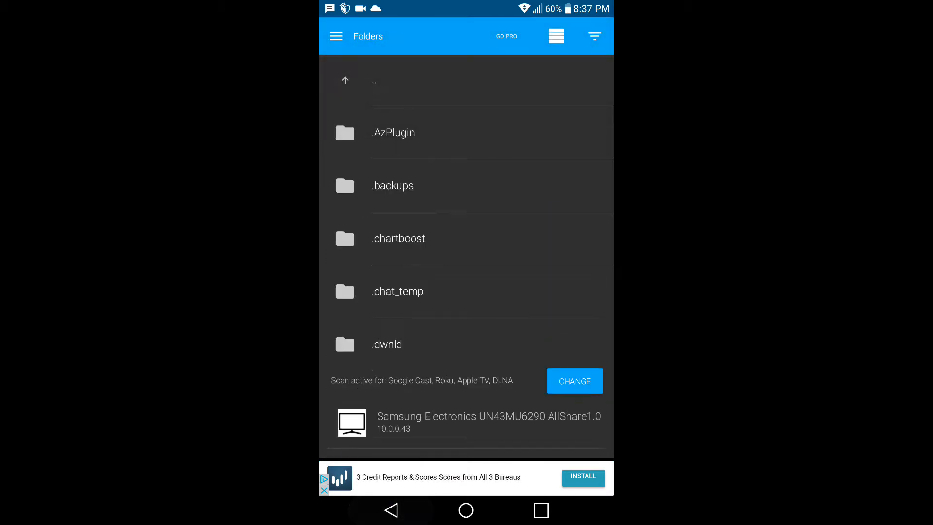
# Enable discovery of DLNA renderers, Roku and Apple TV devices and confirm
pyautogui.click(575, 381)
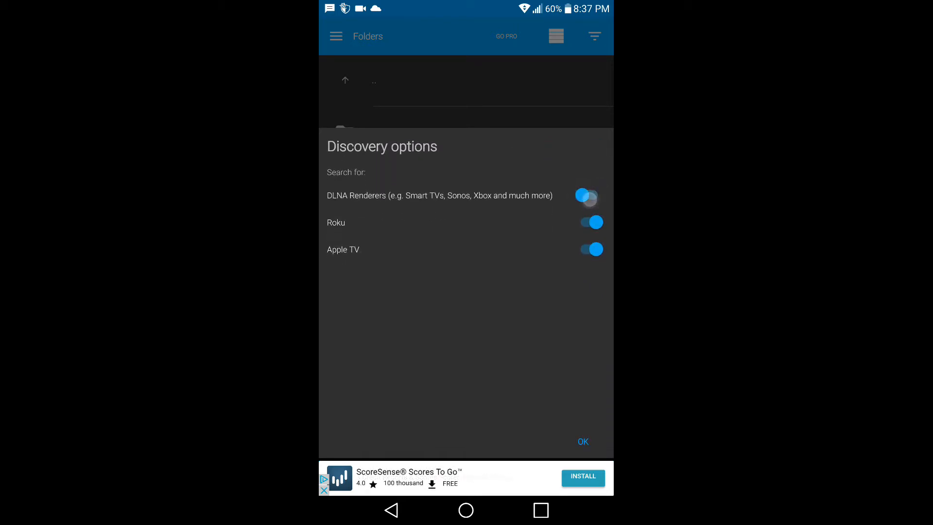
pyautogui.click(591, 221)
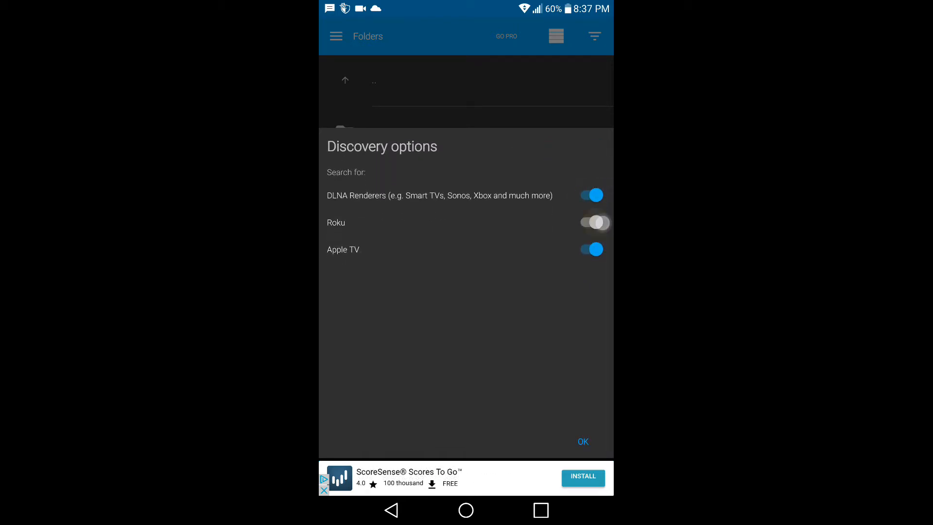
pyautogui.click(590, 221)
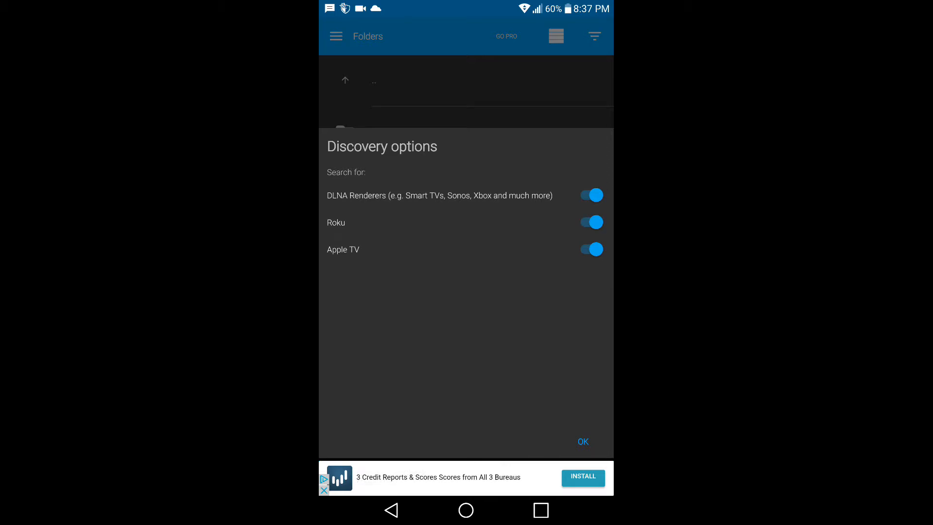
pyautogui.click(583, 441)
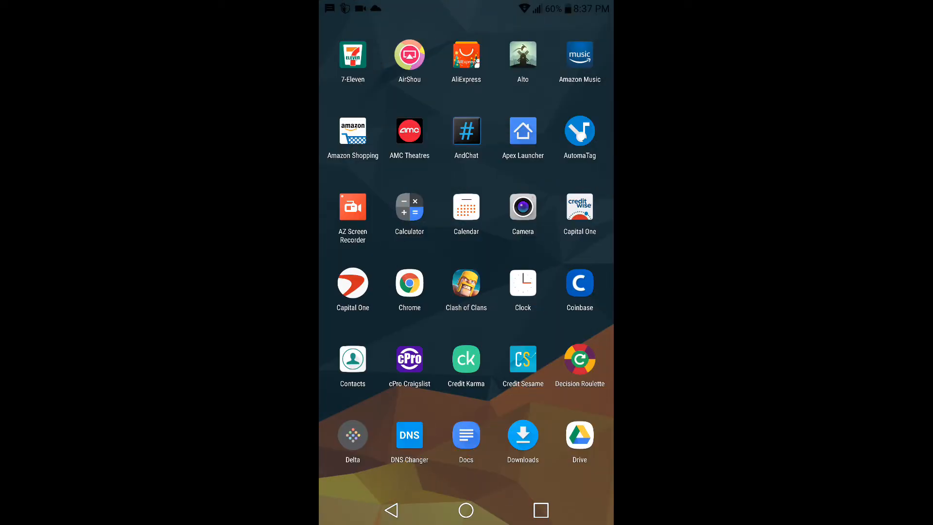
# Scroll the app drawer to reach the Terrarium TV icon
pyautogui.scroll(-3)
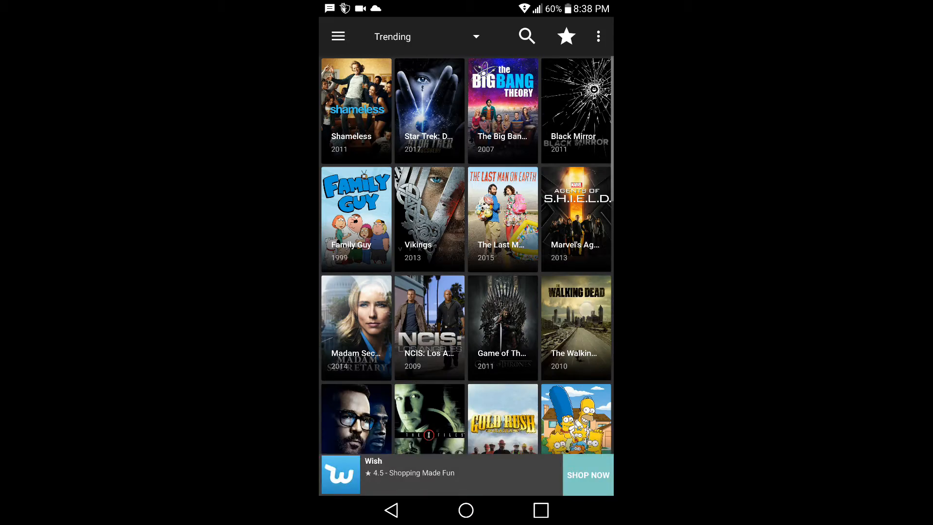
# Navigate to The Walking Dead Season 8, episode 8x08, and list its stream links
pyautogui.click(576, 327)
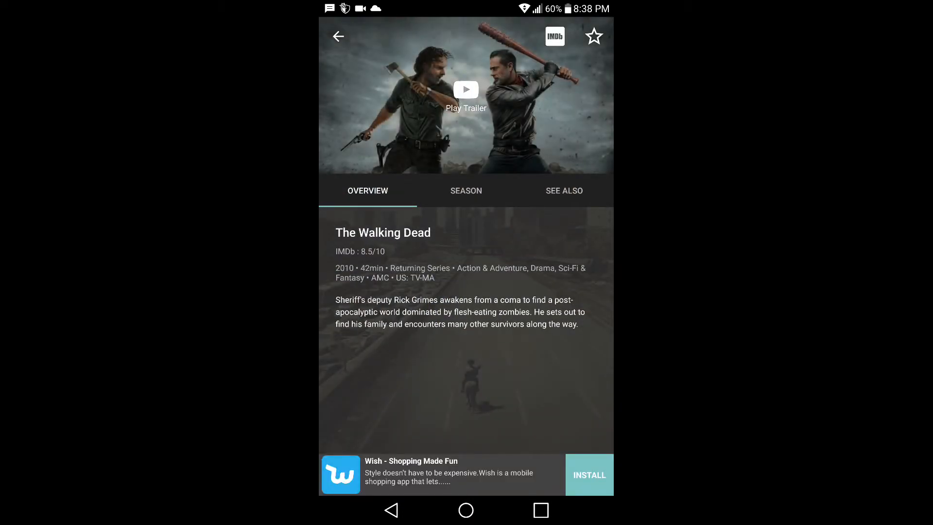
pyautogui.click(466, 191)
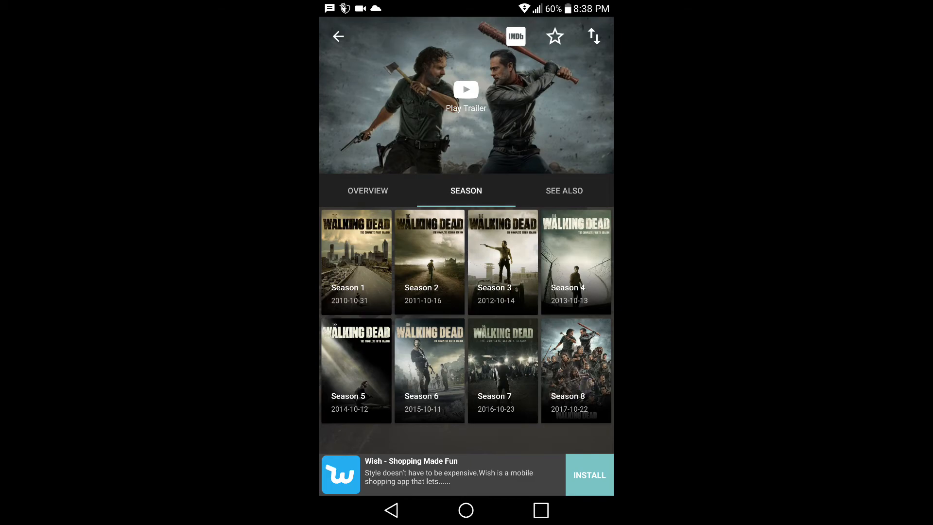
pyautogui.click(576, 369)
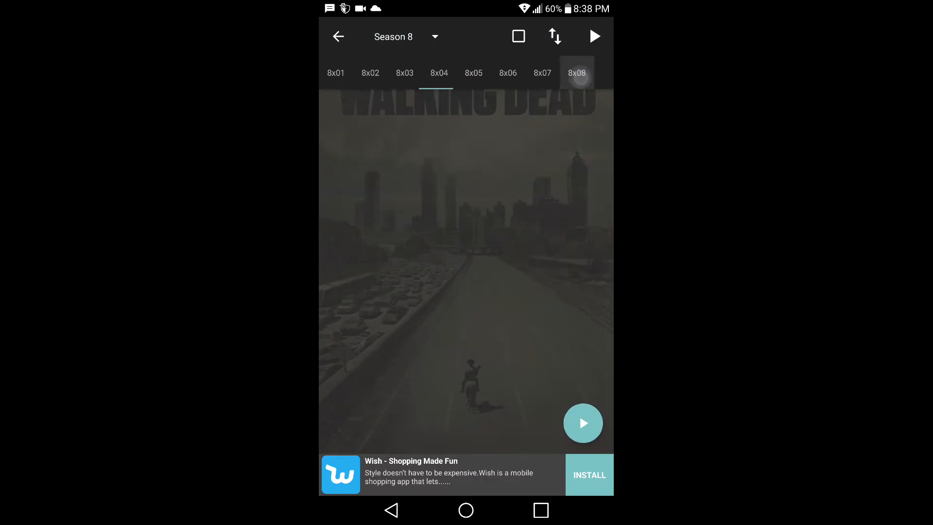
pyautogui.click(578, 73)
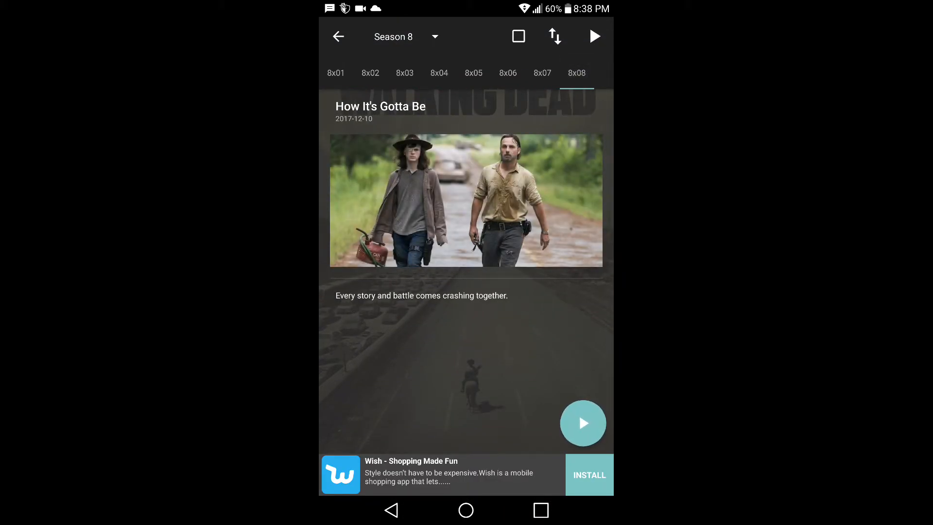
pyautogui.click(583, 423)
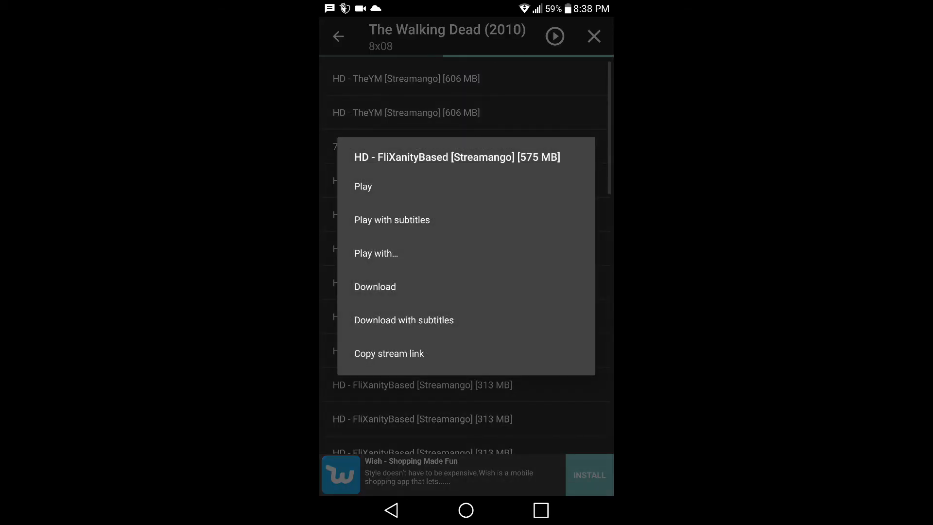
# Choose 'Play with…' for the 575 MB HD link and send it to LocalCast
pyautogui.click(377, 252)
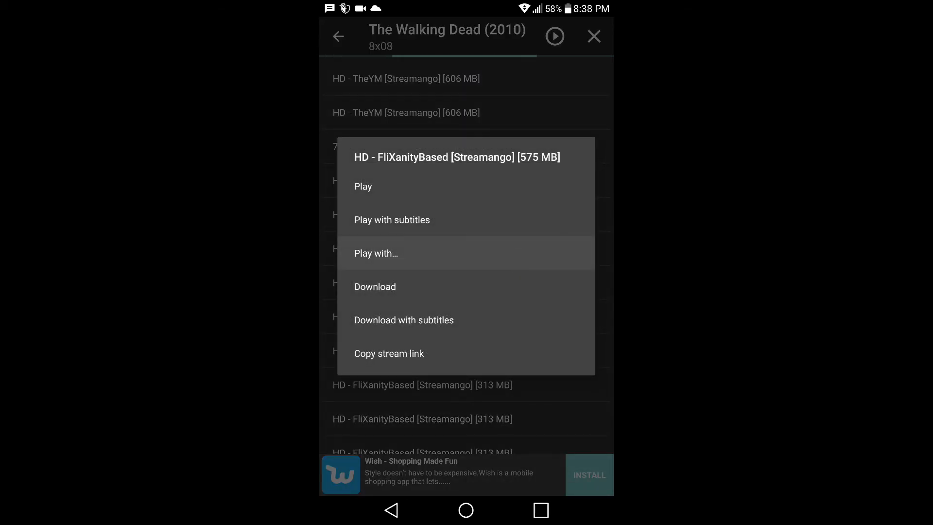
pyautogui.click(375, 253)
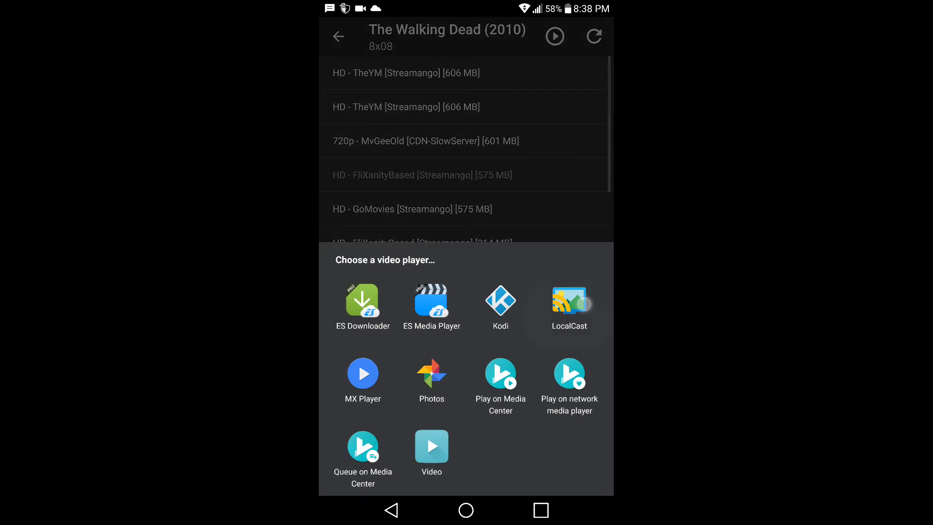
pyautogui.click(570, 302)
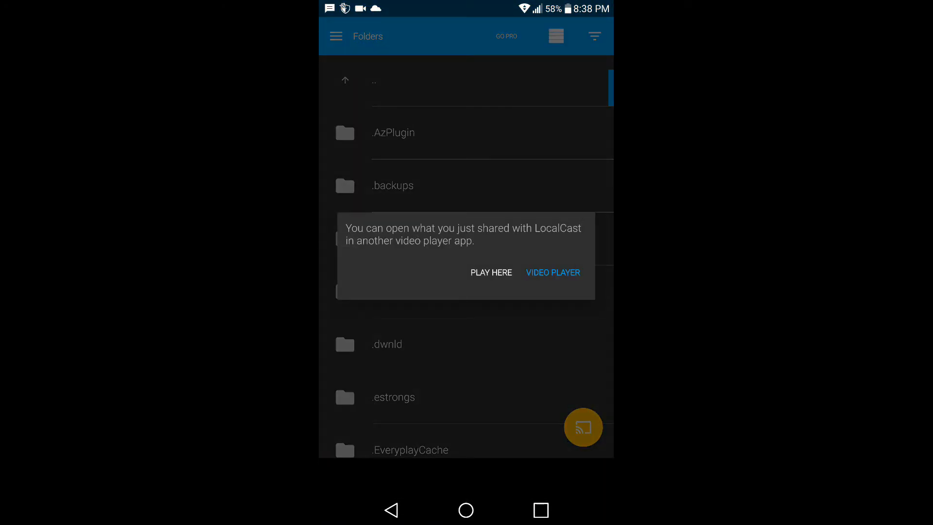